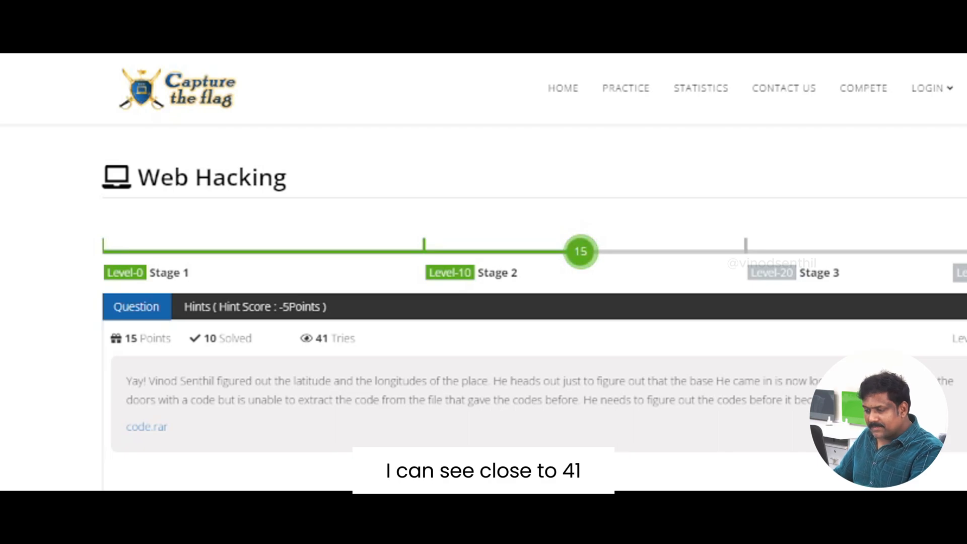
{"action": "mouse_move", "coordinate": [281, 424]}
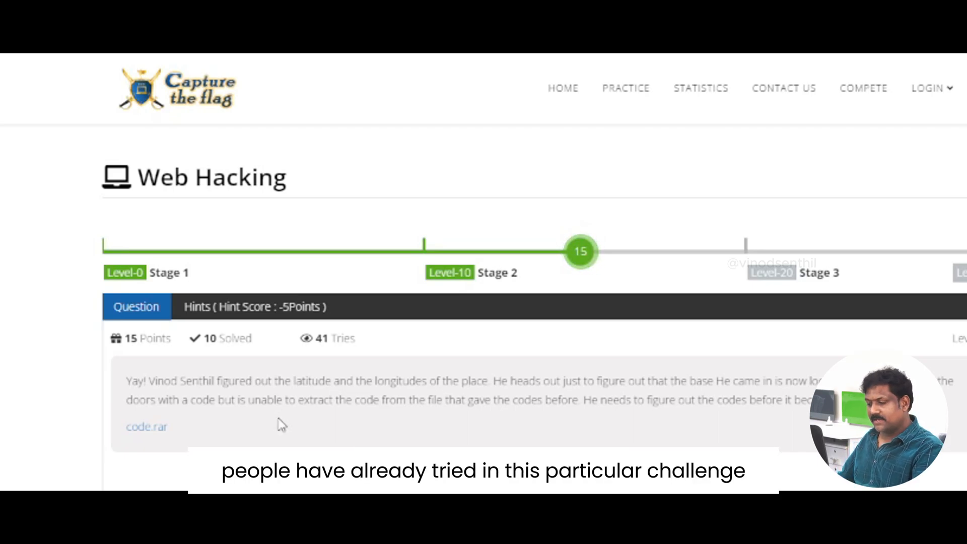
{"action": "mouse_move", "coordinate": [262, 434]}
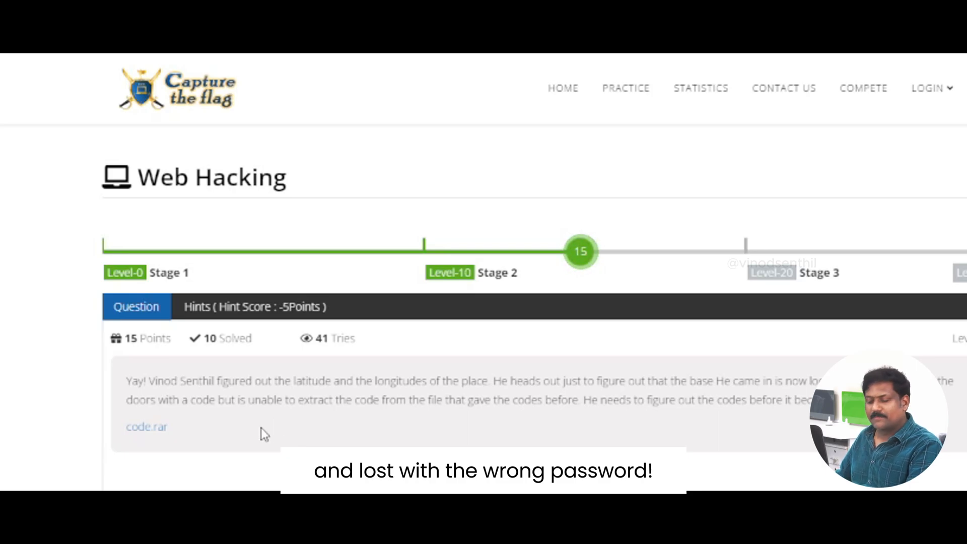
Step: Scroll down the Web Hacking challenge page and download code.rar
{"action": "scroll", "scroll_direction": "down", "scroll_amount": 3}
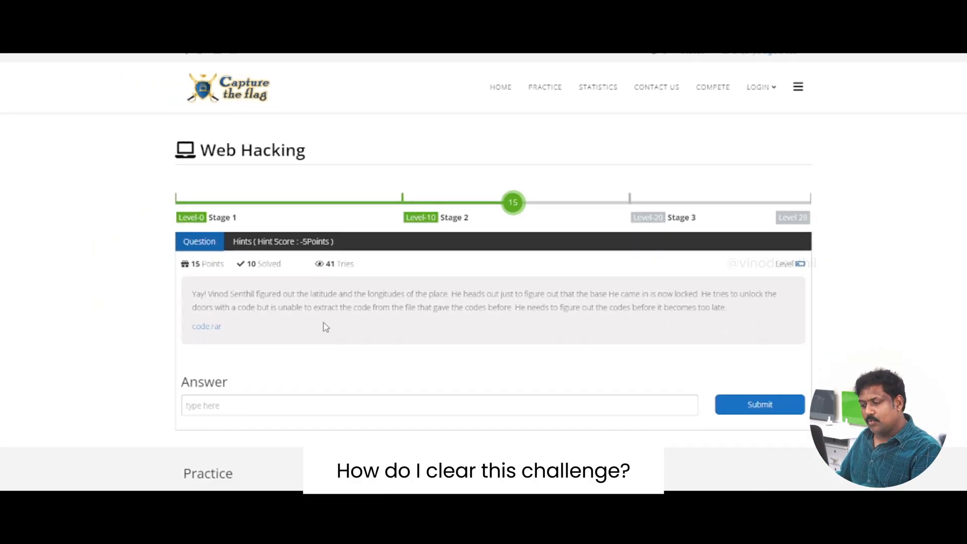
{"action": "scroll", "scroll_direction": "down", "scroll_amount": 3}
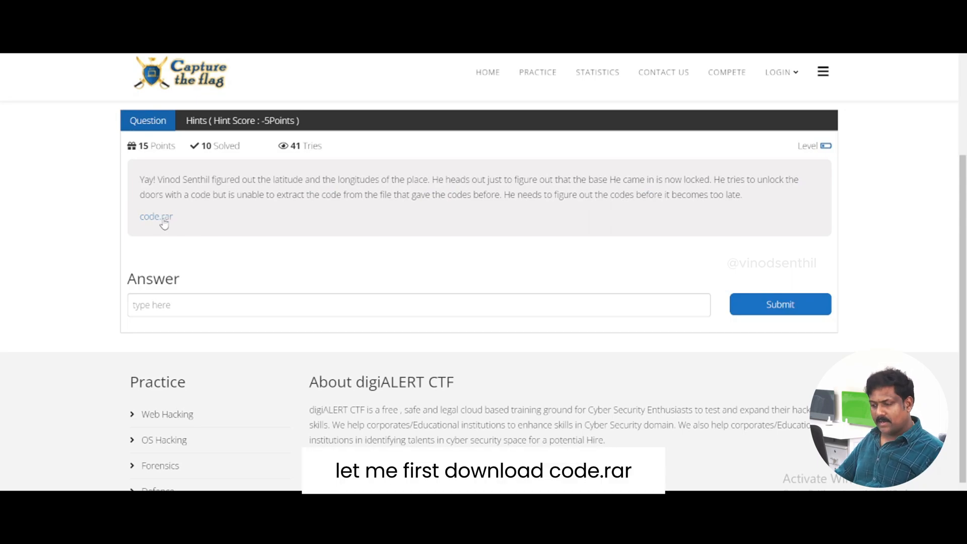
{"action": "left_click", "coordinate": [157, 217]}
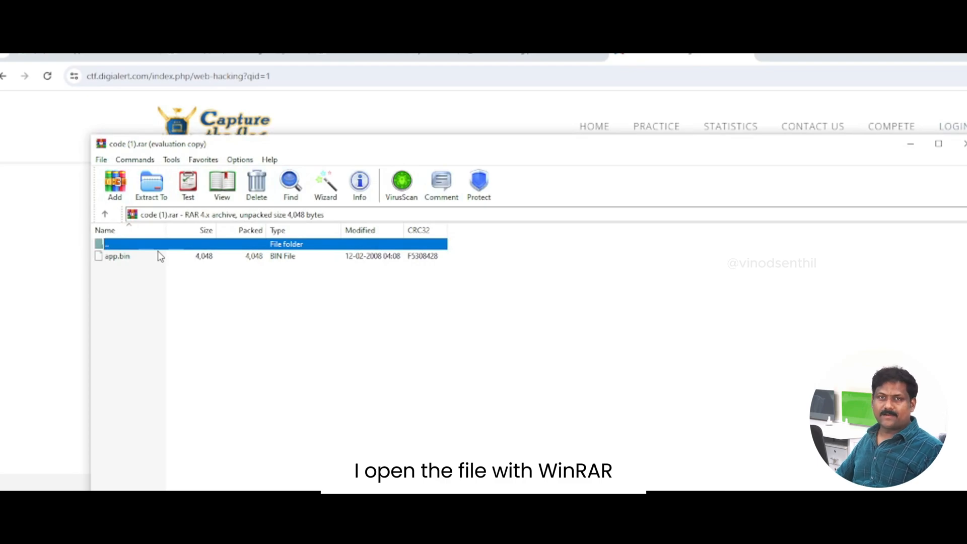
Step: Extract app.bin from code.rar onto the desktop beside the Test folder
{"action": "left_click", "coordinate": [117, 256]}
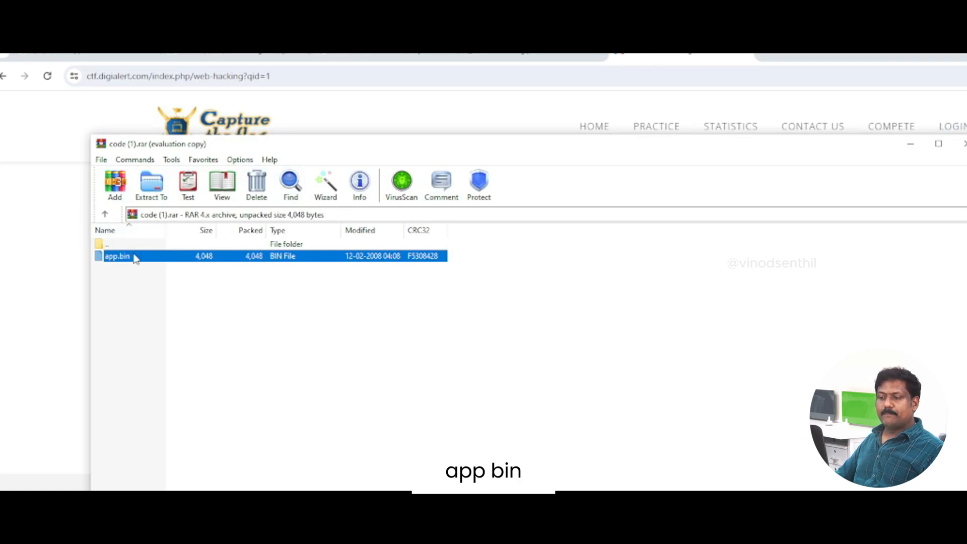
{"action": "left_click", "coordinate": [151, 185]}
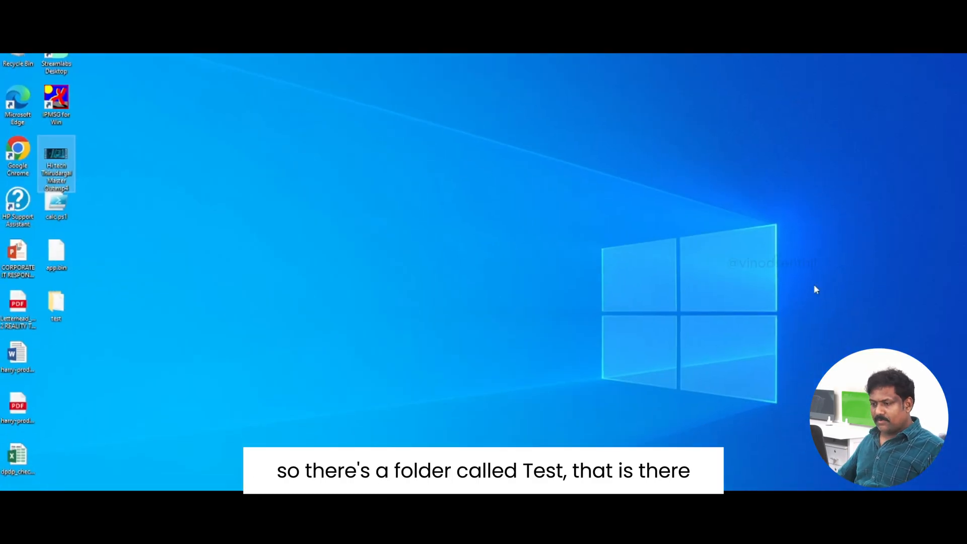
Step: Open app.bin from the Test folder in Notepad, closing the Untitled note without saving
{"action": "double_click", "coordinate": [56, 305]}
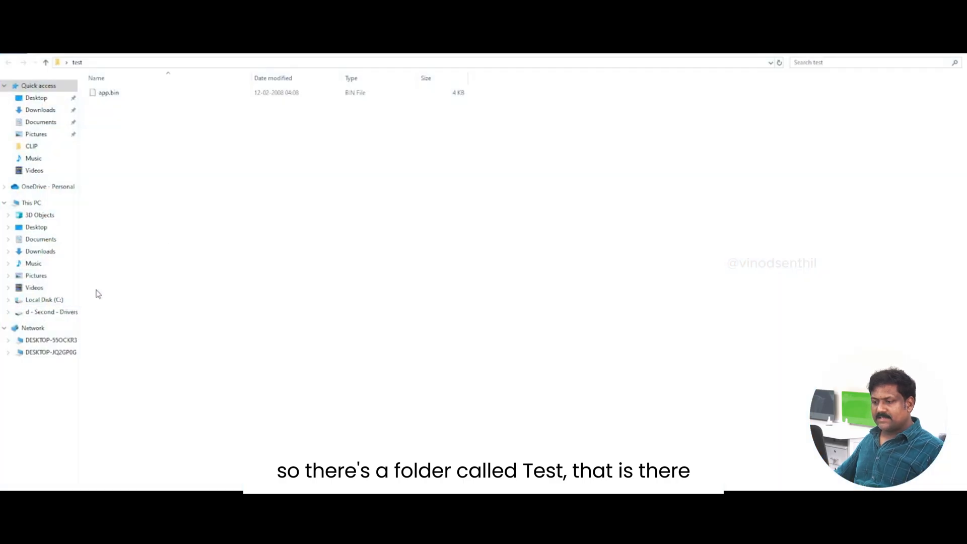
{"action": "left_click", "coordinate": [108, 92]}
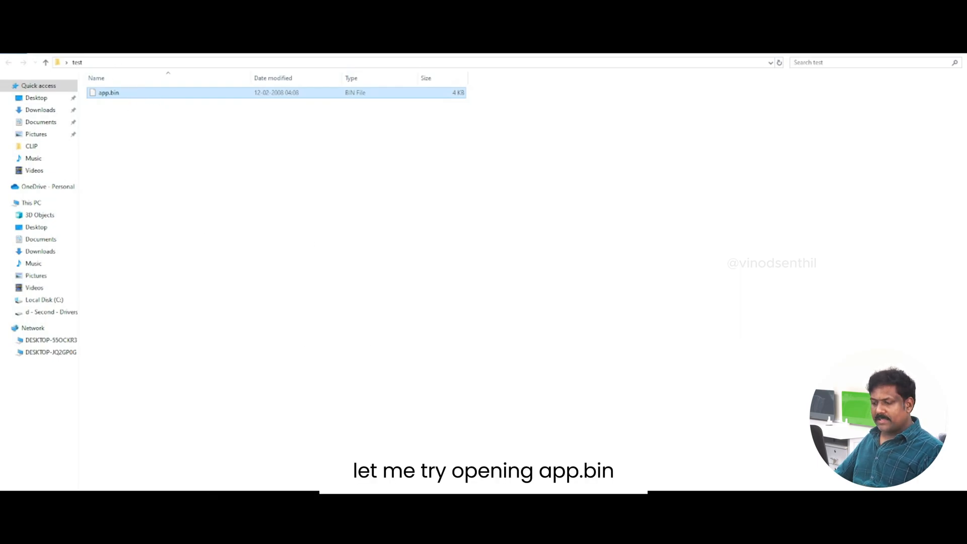
{"action": "double_click", "coordinate": [108, 92]}
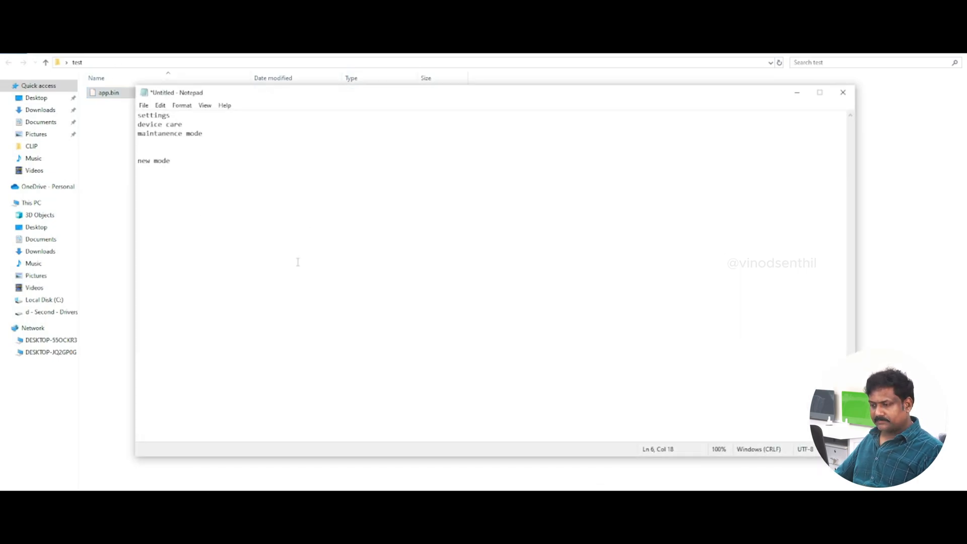
{"action": "left_click", "coordinate": [843, 92]}
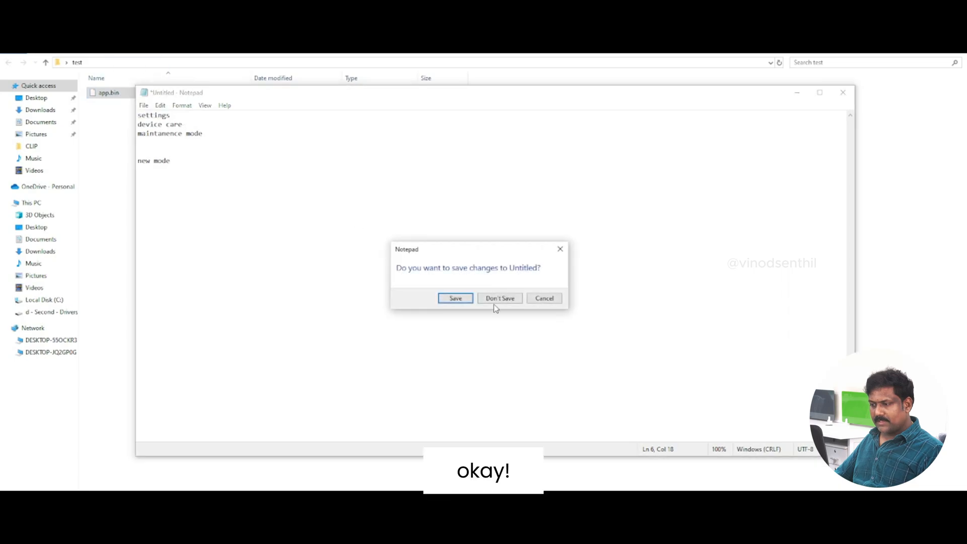
{"action": "left_click", "coordinate": [500, 298]}
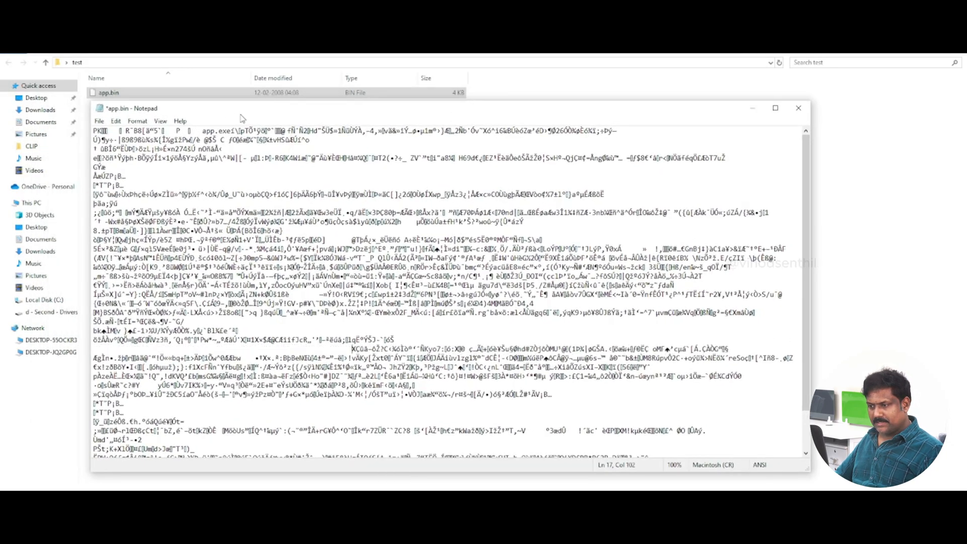
{"action": "left_click", "coordinate": [776, 108]}
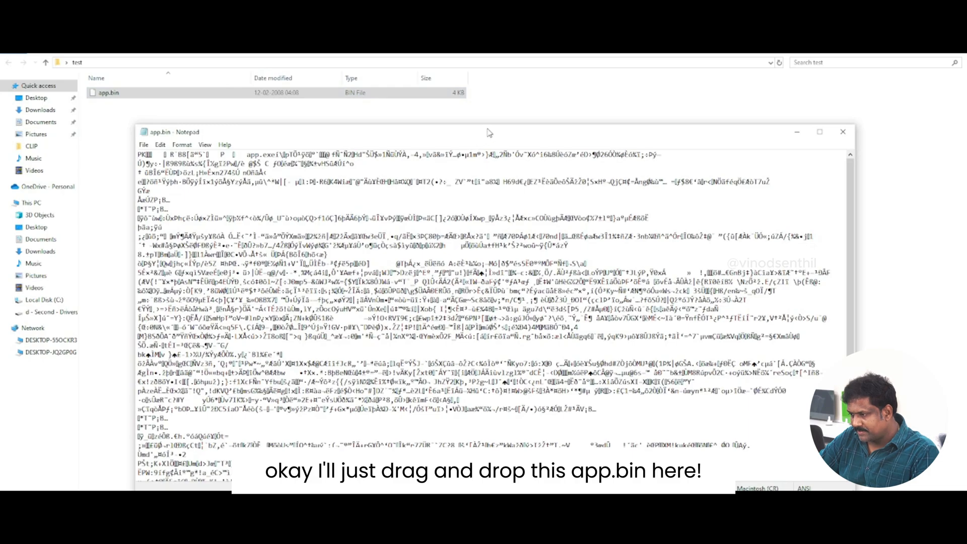
Step: Maximize the app.bin Notepad window to inspect its text for app.exe
{"action": "left_click", "coordinate": [819, 132]}
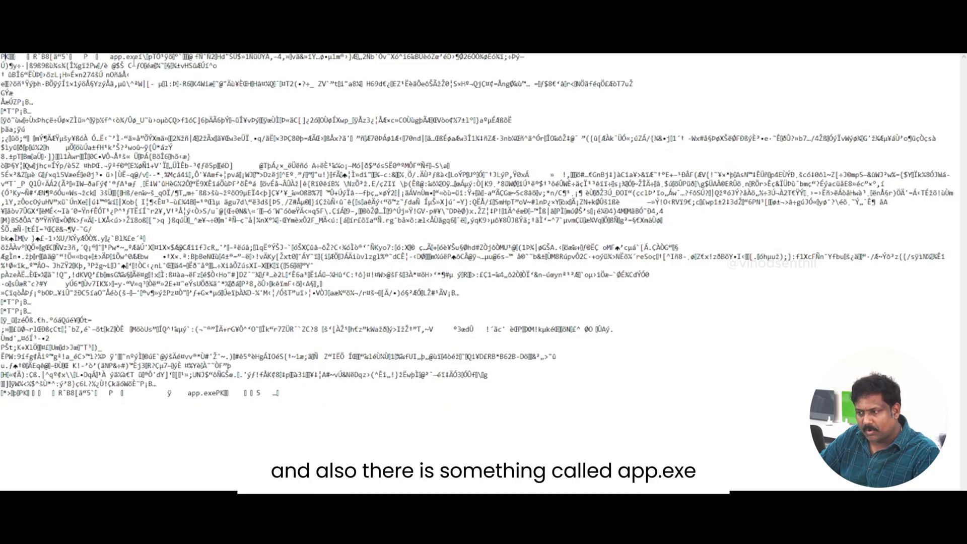
{"action": "double_click", "coordinate": [124, 56]}
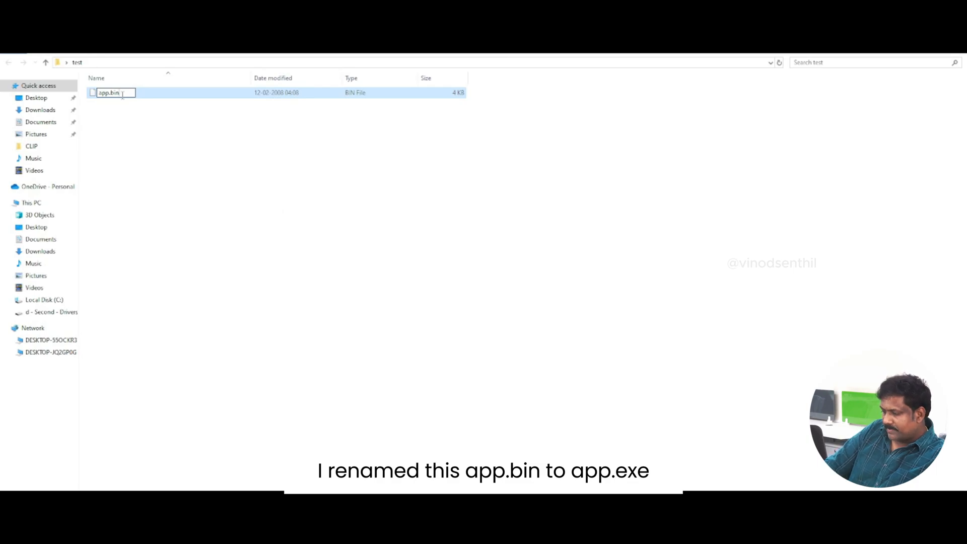
Step: Replace the .bin extension with .zip, renaming the file to app.zip
{"action": "key", "text": "Backspace"}
{"action": "type", "text": "zip"}
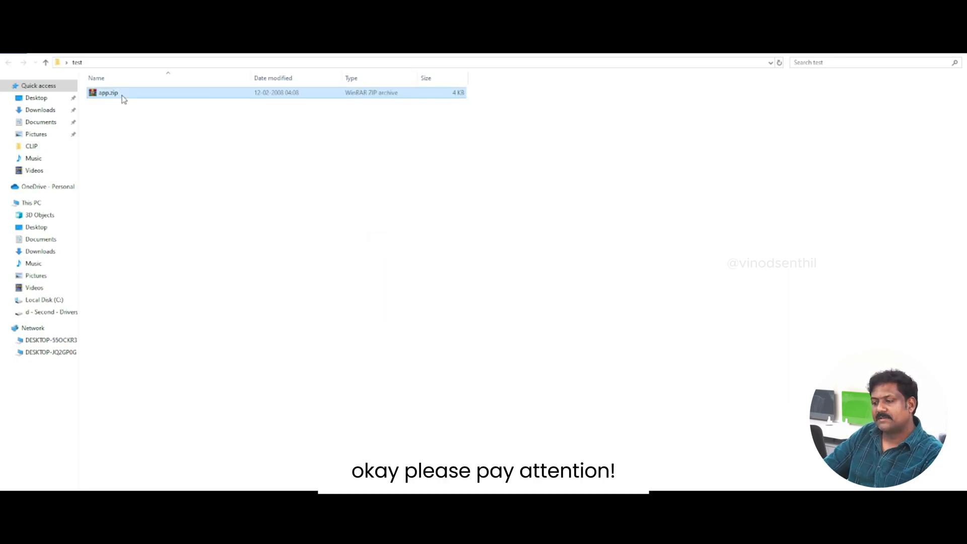
Step: Open app.zip in WinRAR and drag app.exe into the Test folder
{"action": "double_click", "coordinate": [108, 93]}
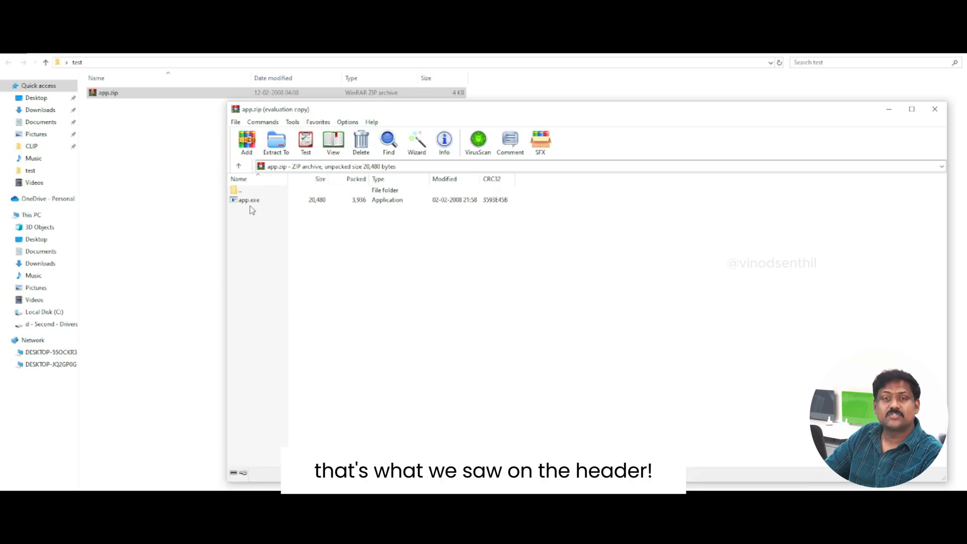
{"action": "left_click", "coordinate": [250, 199]}
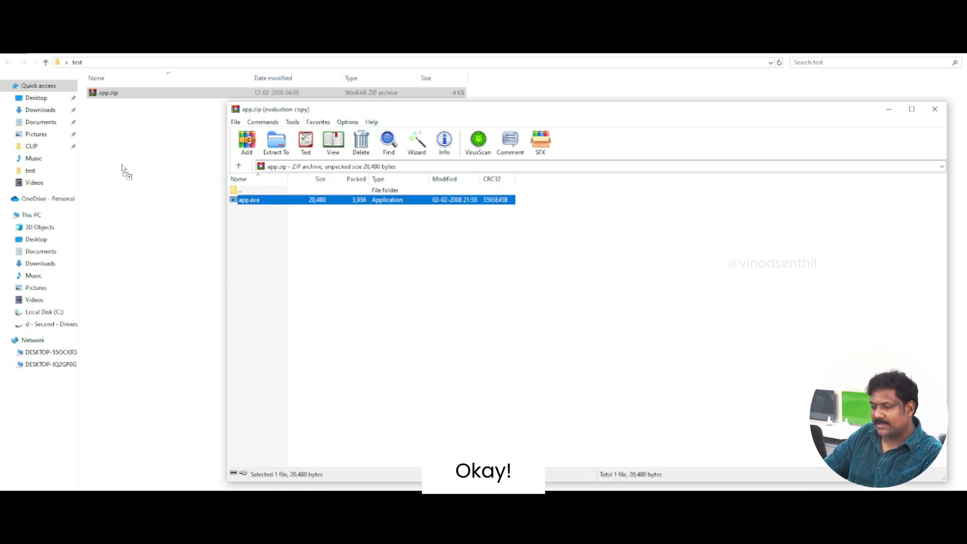
{"action": "left_click_drag", "start_coordinate": [249, 200], "coordinate": [109, 102]}
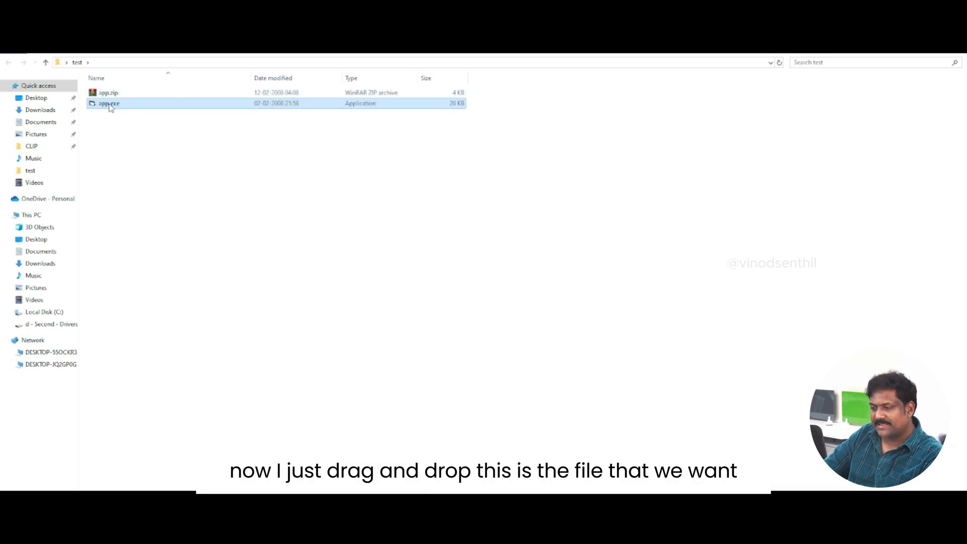
{"action": "double_click", "coordinate": [108, 103]}
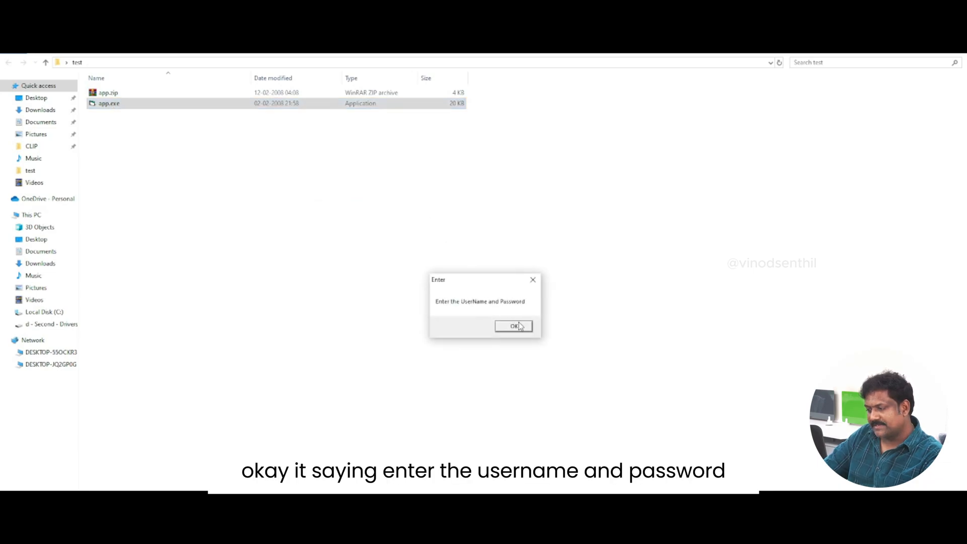
{"action": "left_click", "coordinate": [514, 326]}
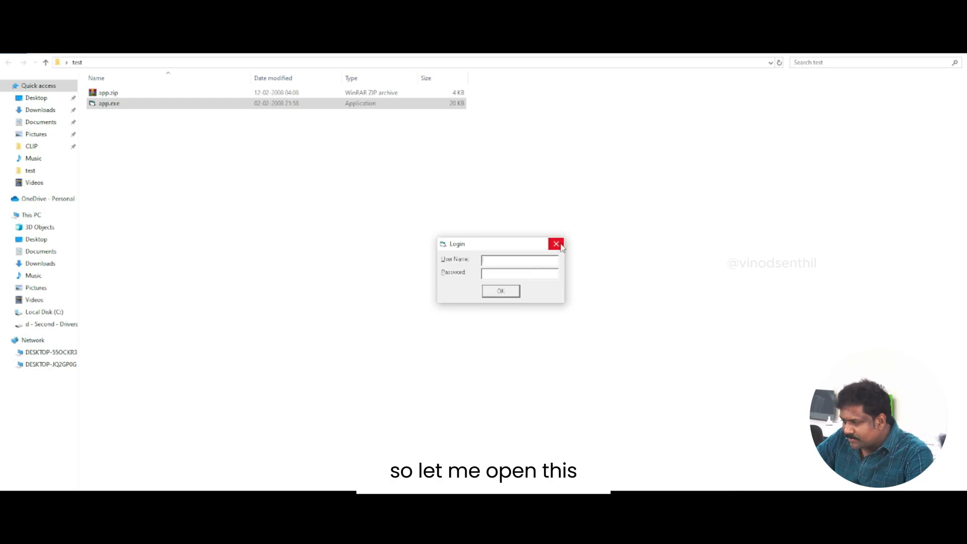
{"action": "left_click", "coordinate": [555, 244]}
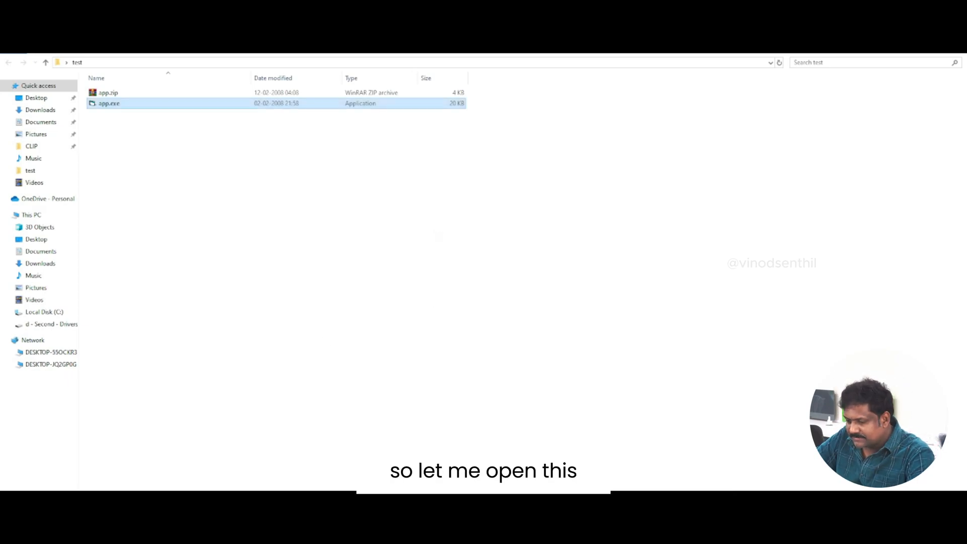